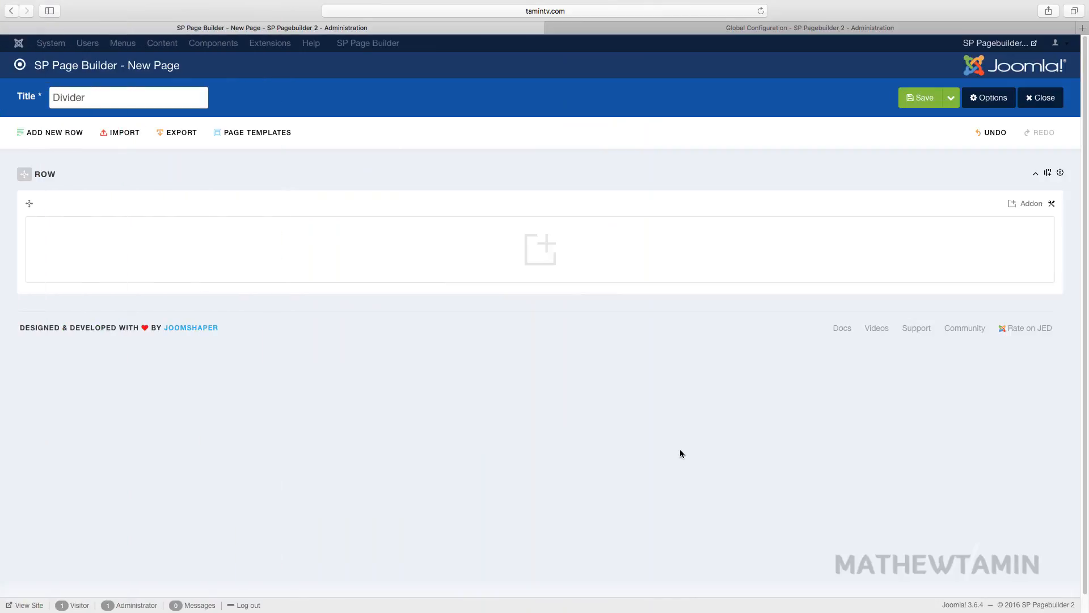
mouse_move(632, 391)
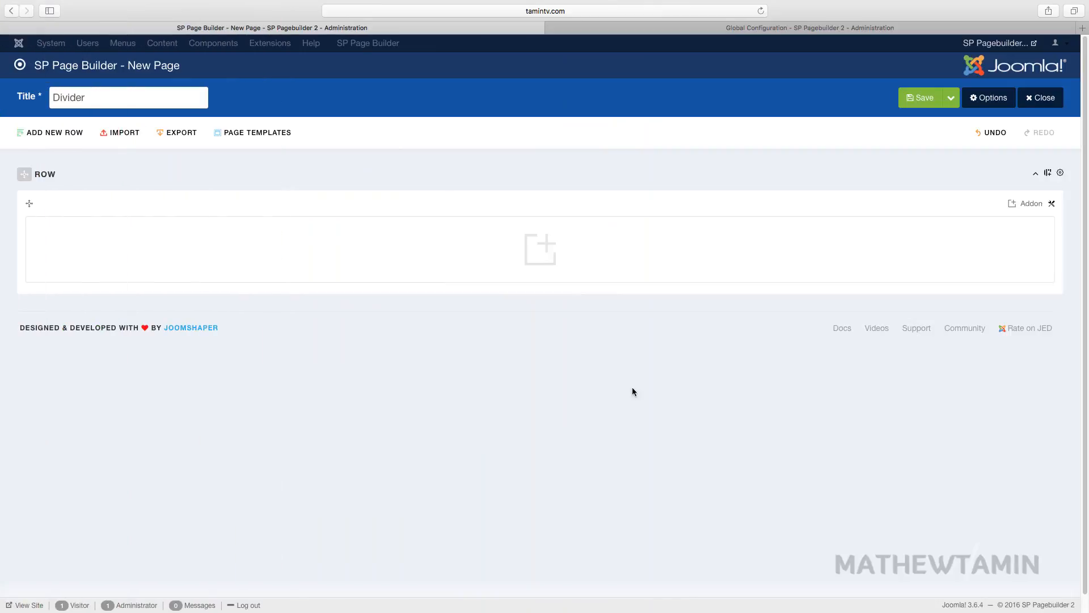
Step: Add a Divider addon of Border type with Solid style and width 2, and apply it
left_click(540, 248)
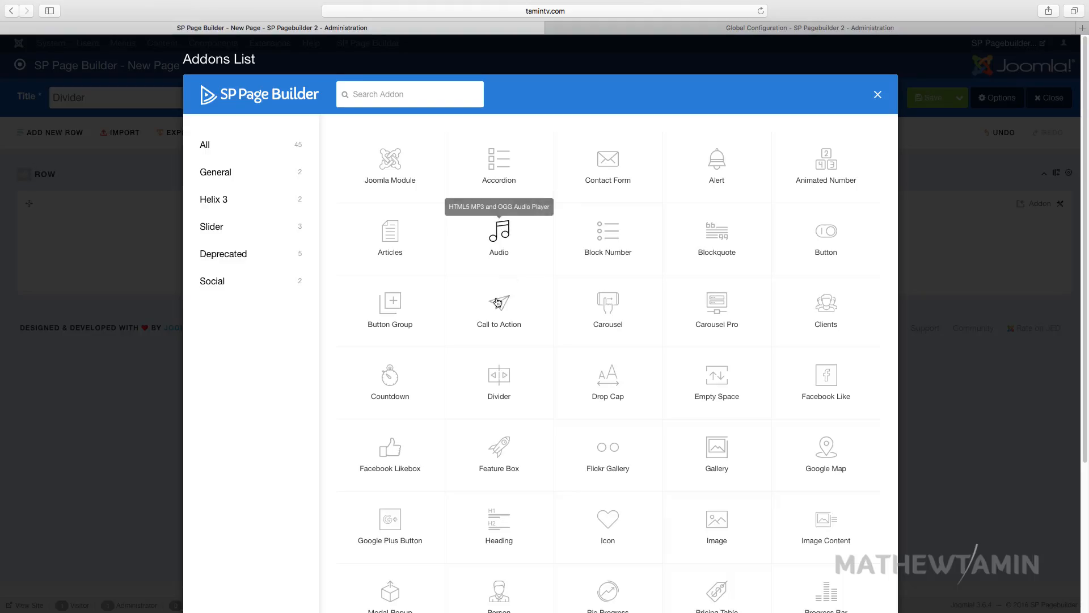
left_click(498, 380)
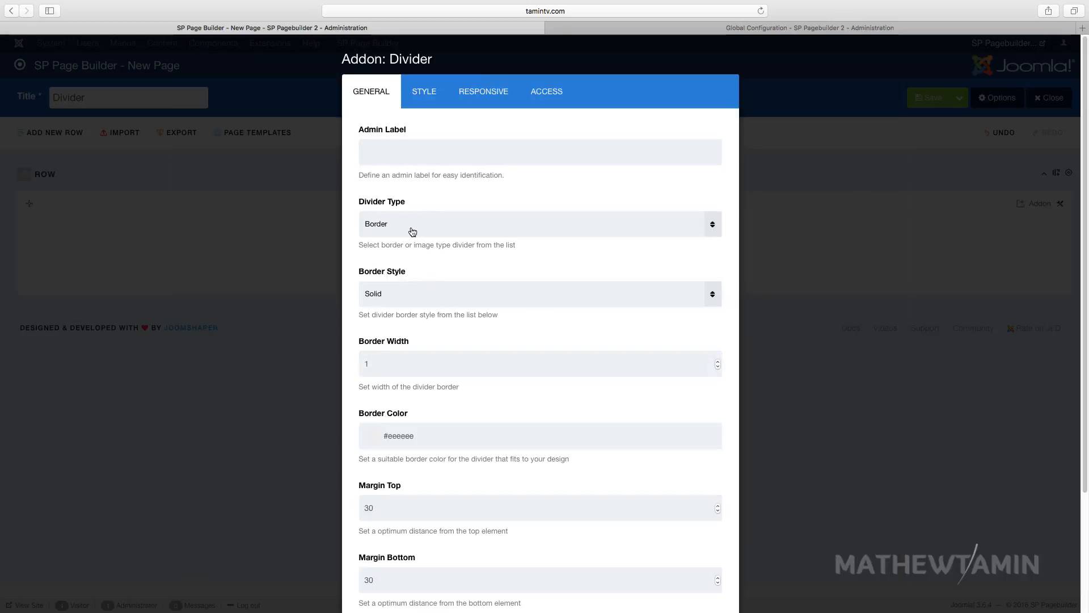
left_click(540, 224)
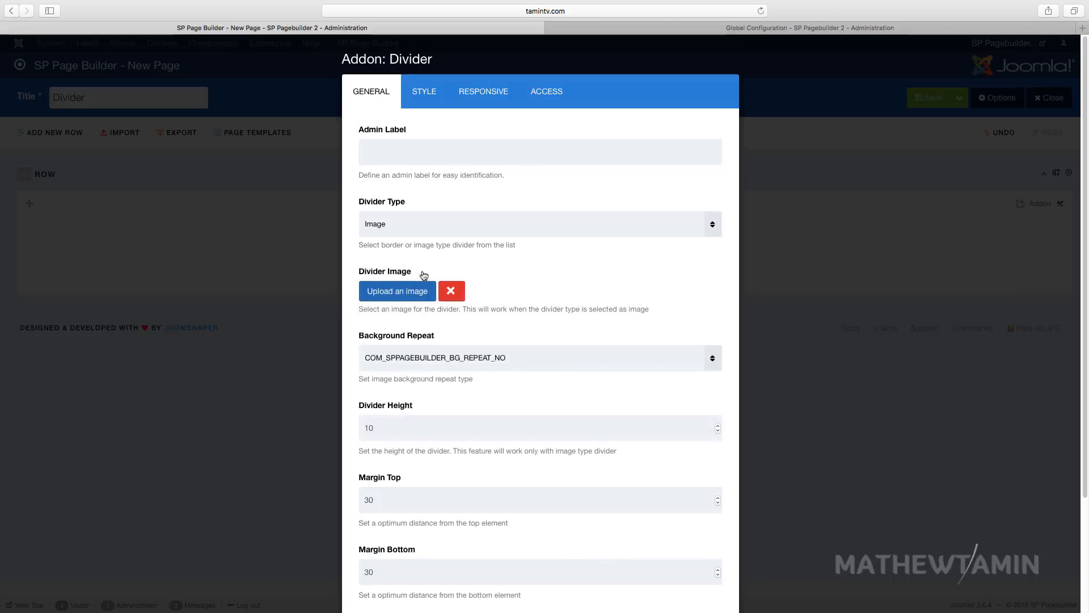
left_click(539, 224)
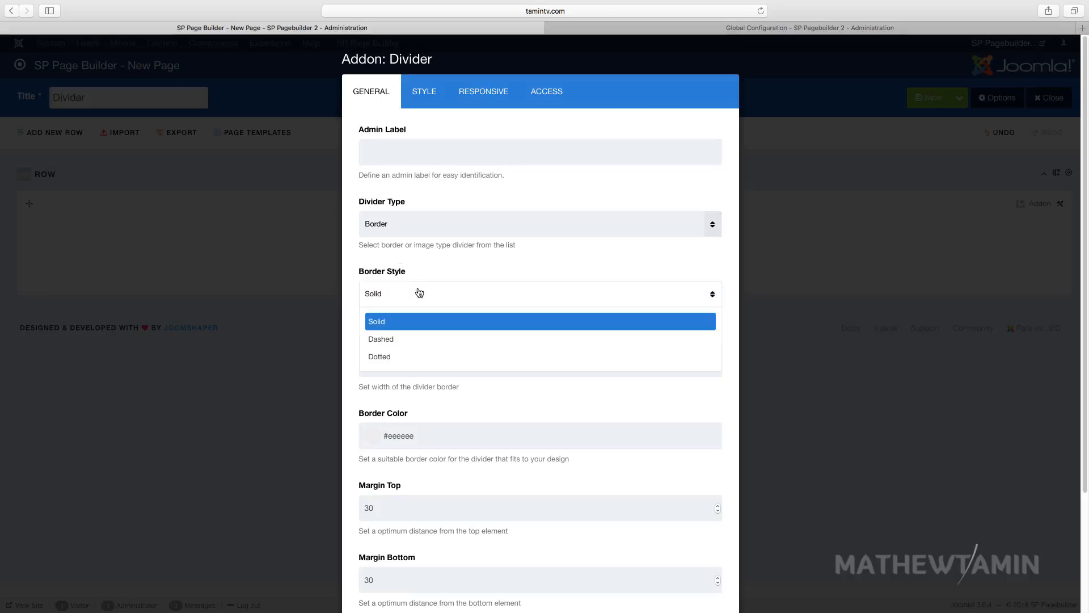
mouse_move(417, 295)
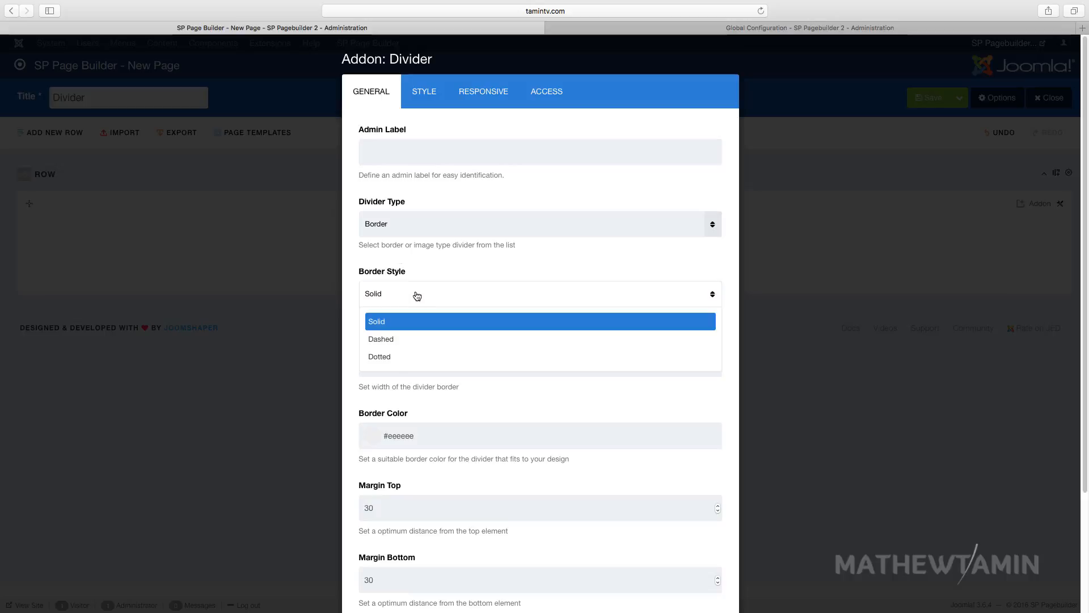
left_click(377, 321)
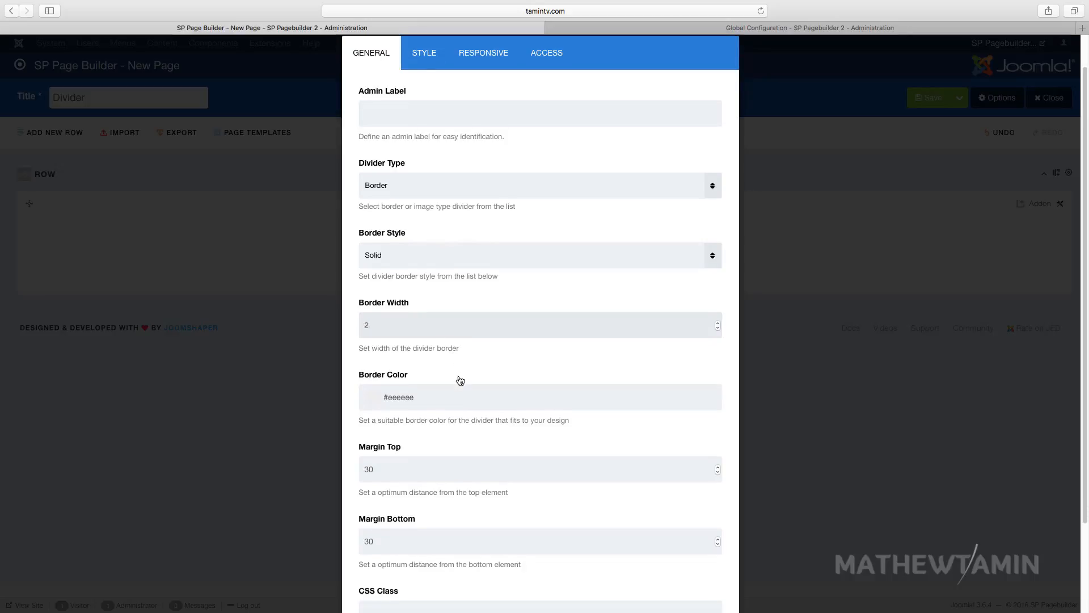
scroll("down", 3)
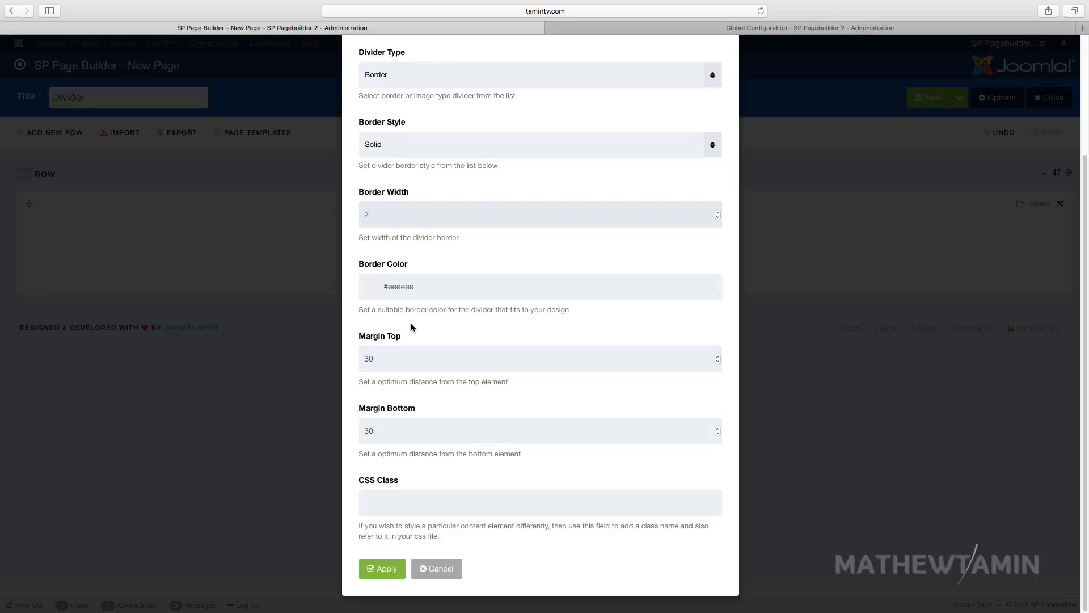
left_click(381, 569)
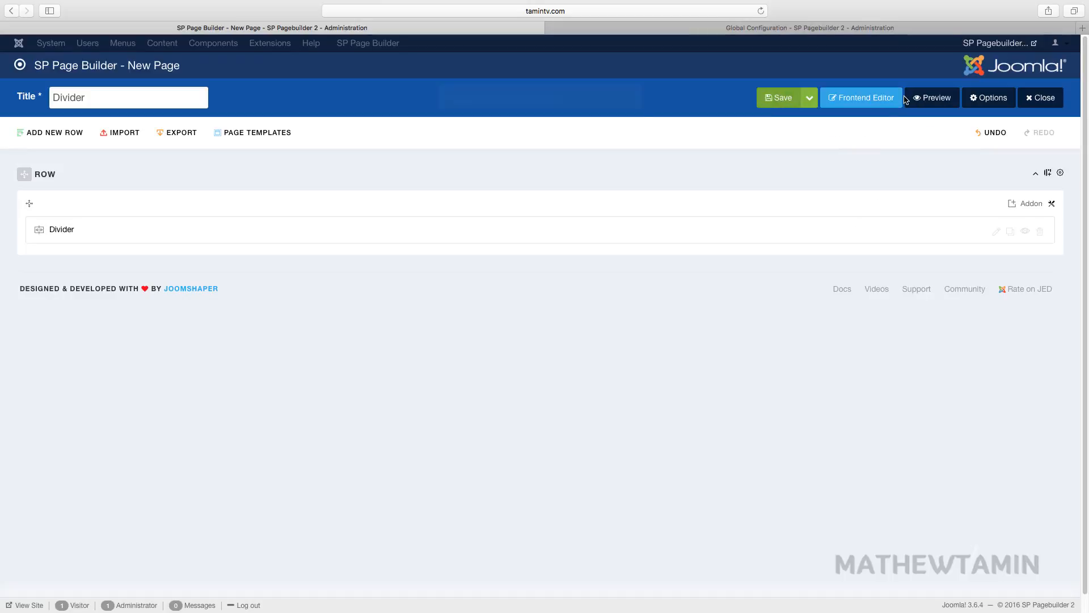
Step: Open the Divider page in preview and the frontend editor, then view the preview tab
left_click(778, 97)
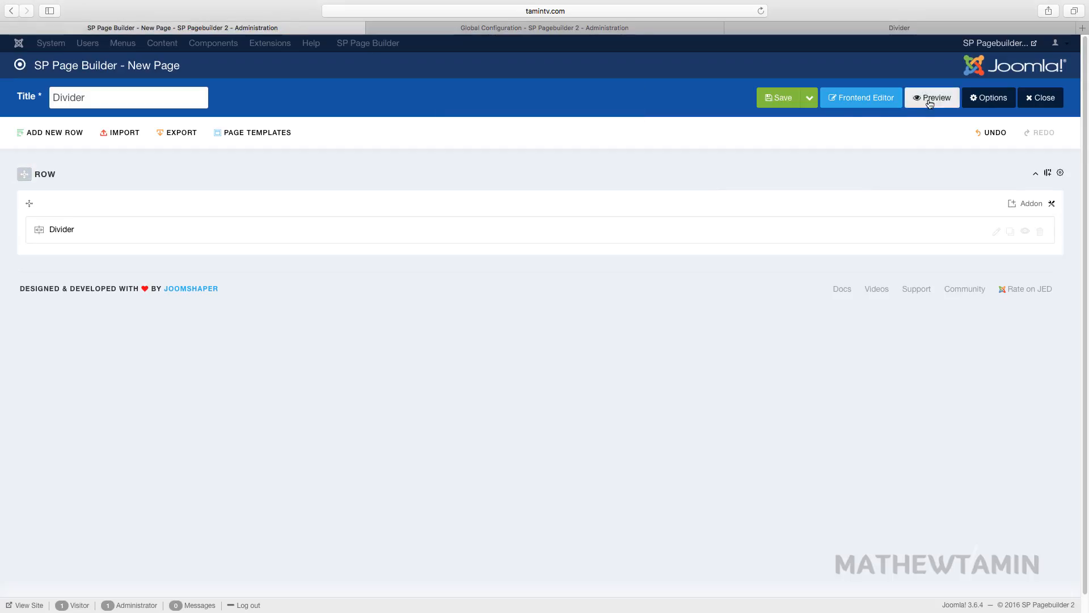
left_click(931, 97)
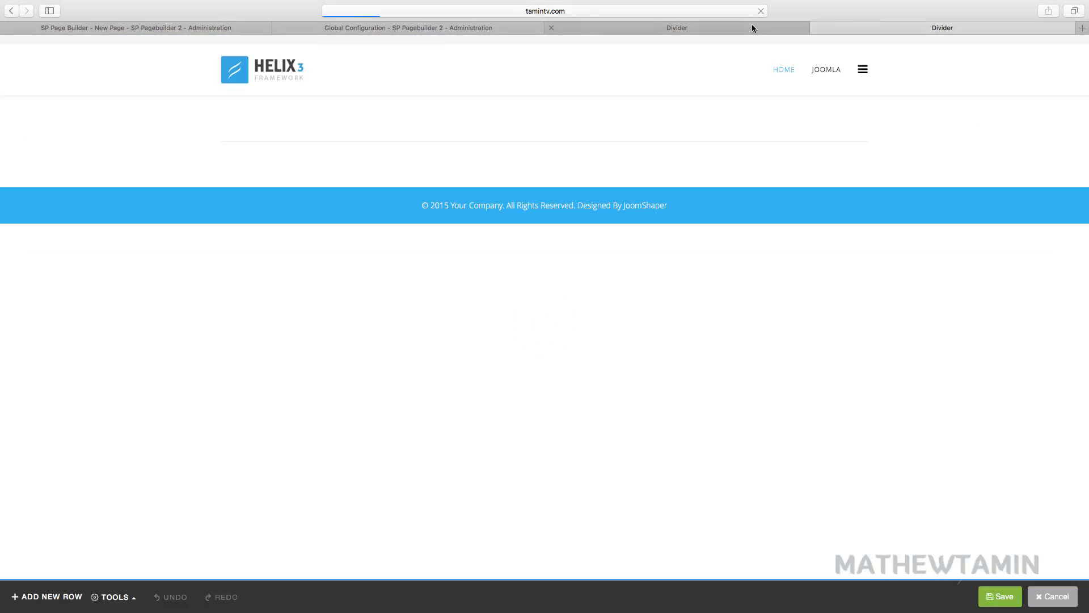
left_click(551, 28)
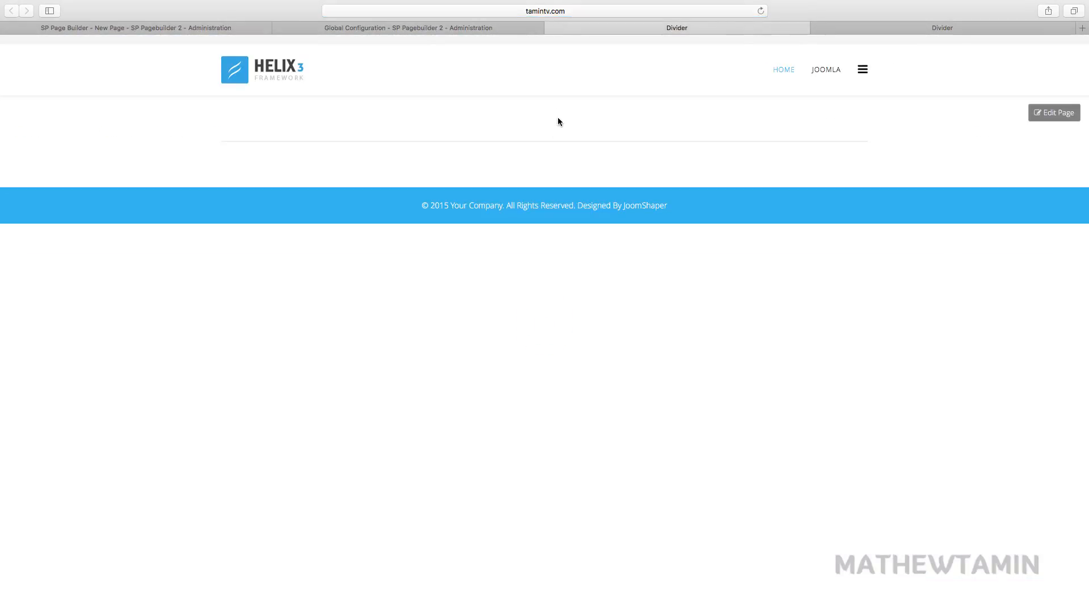
mouse_move(814, 34)
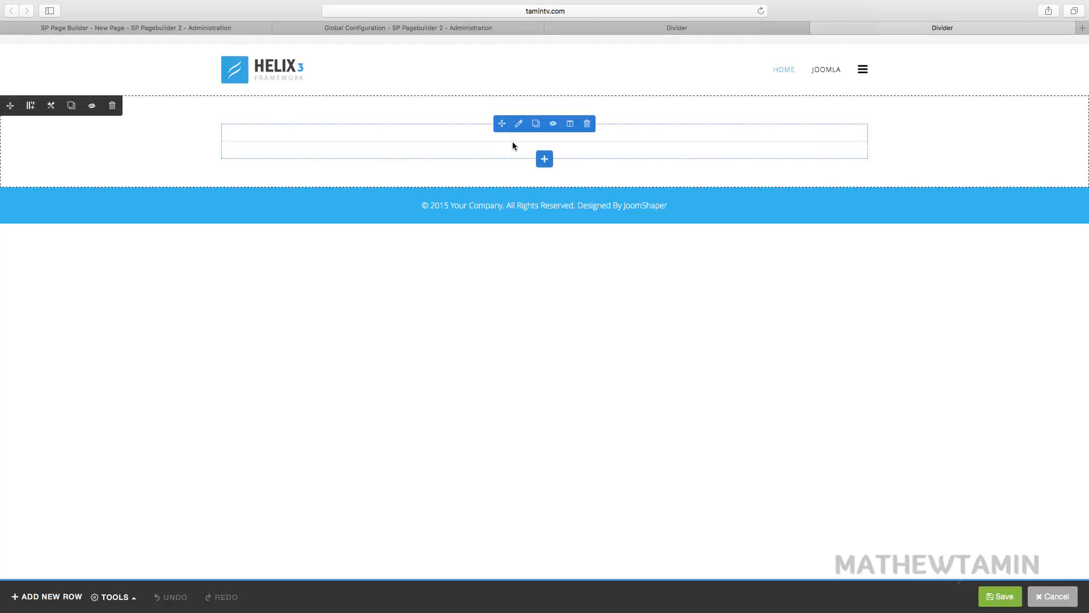
mouse_move(519, 123)
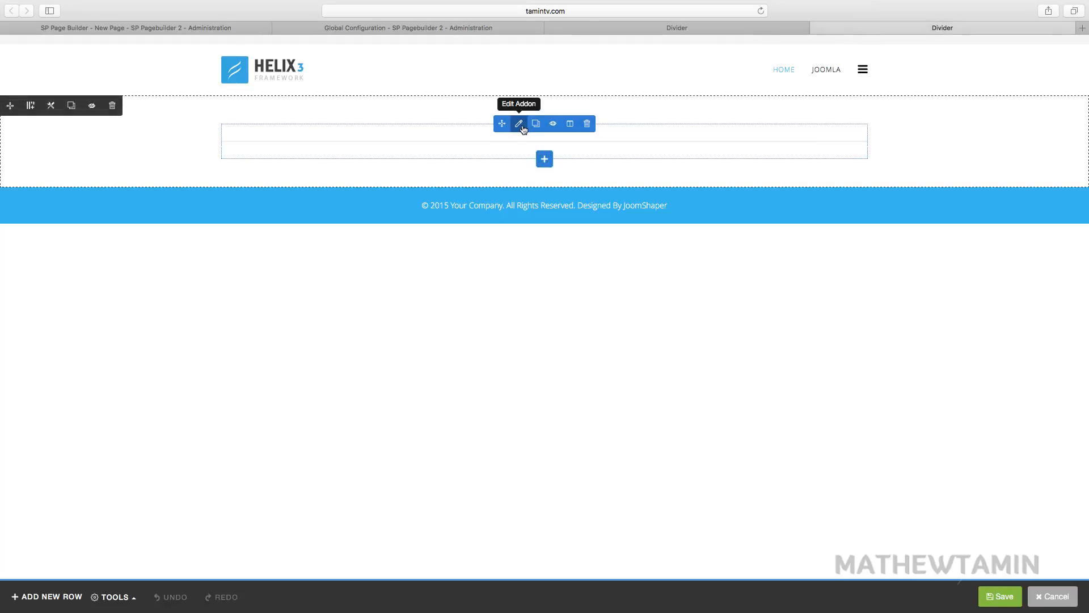
Step: Restyle the divider as a dashed dark blue line, width 5, with reduced margins
left_click(520, 124)
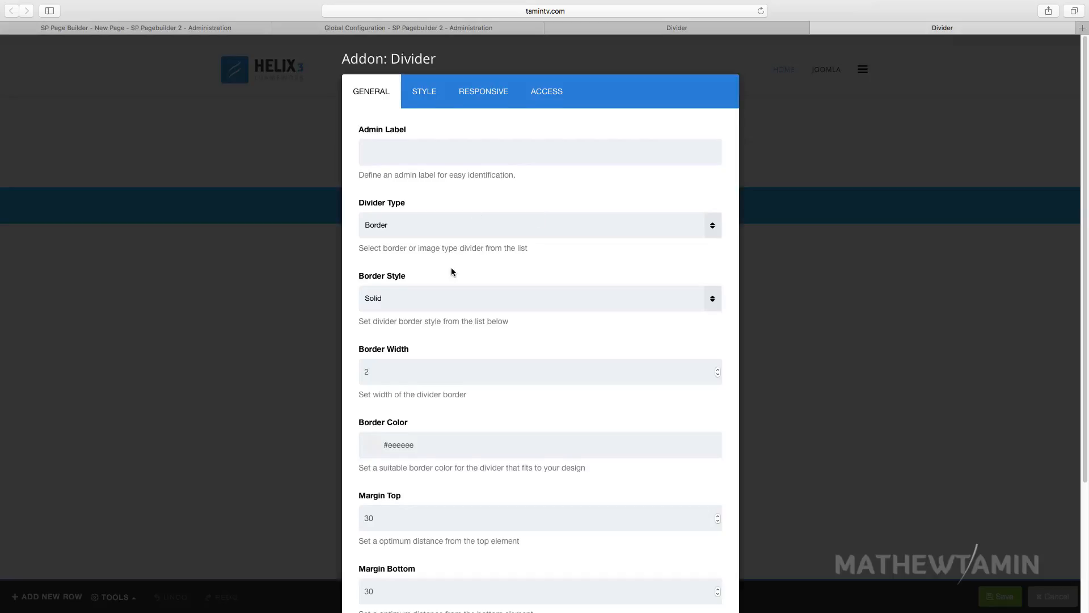
left_click(539, 298)
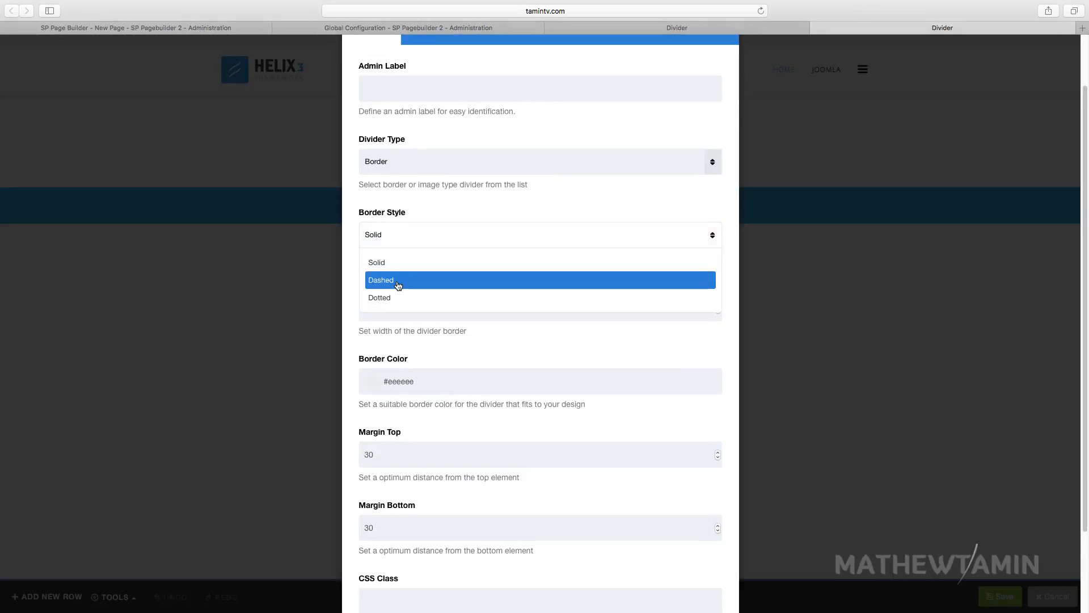
left_click(381, 279)
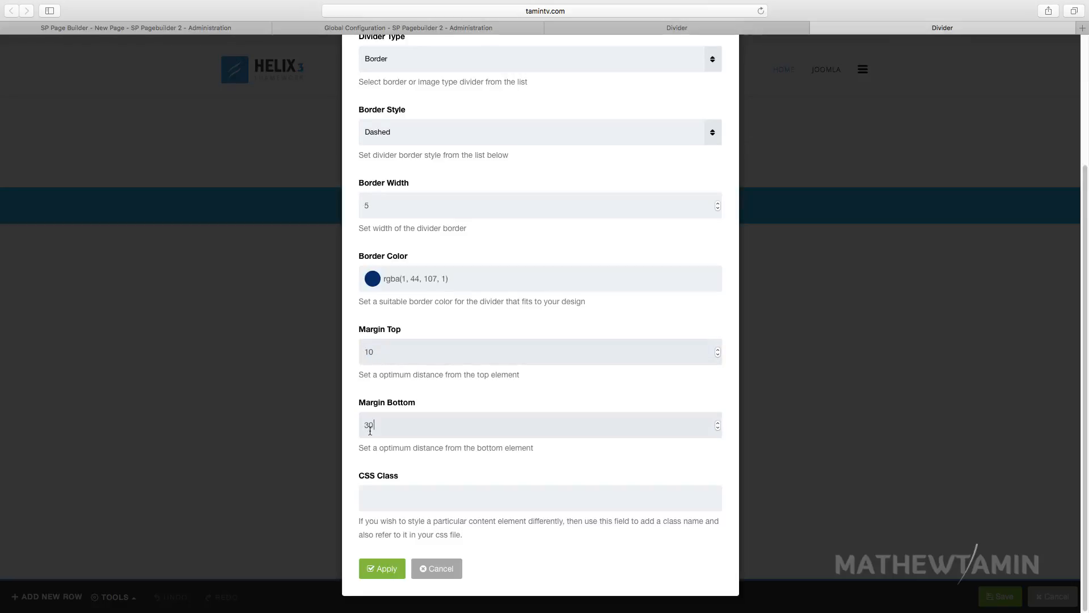
type("10")
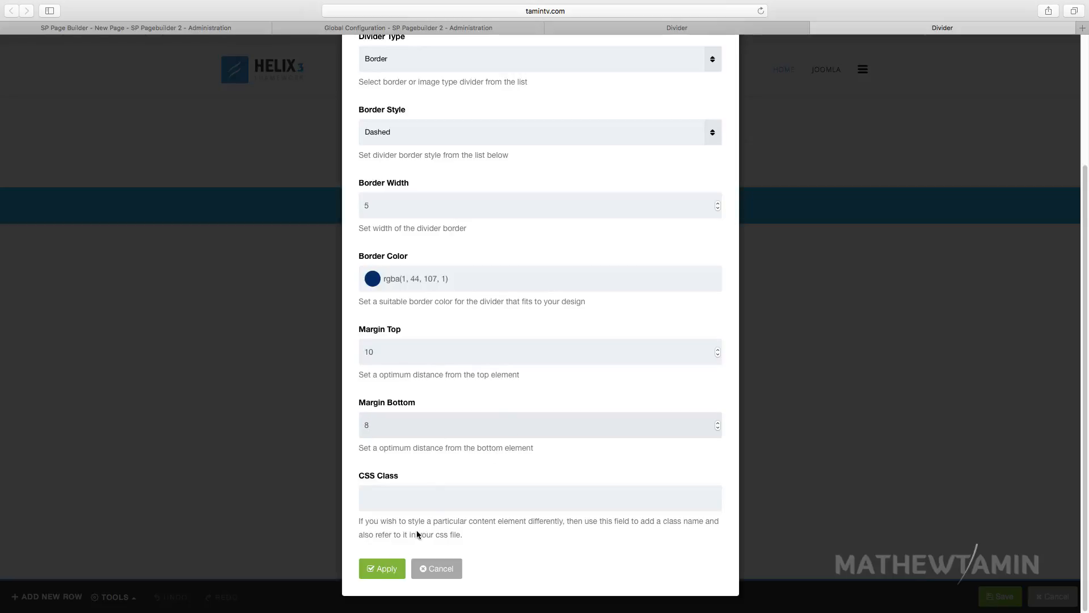
left_click(381, 568)
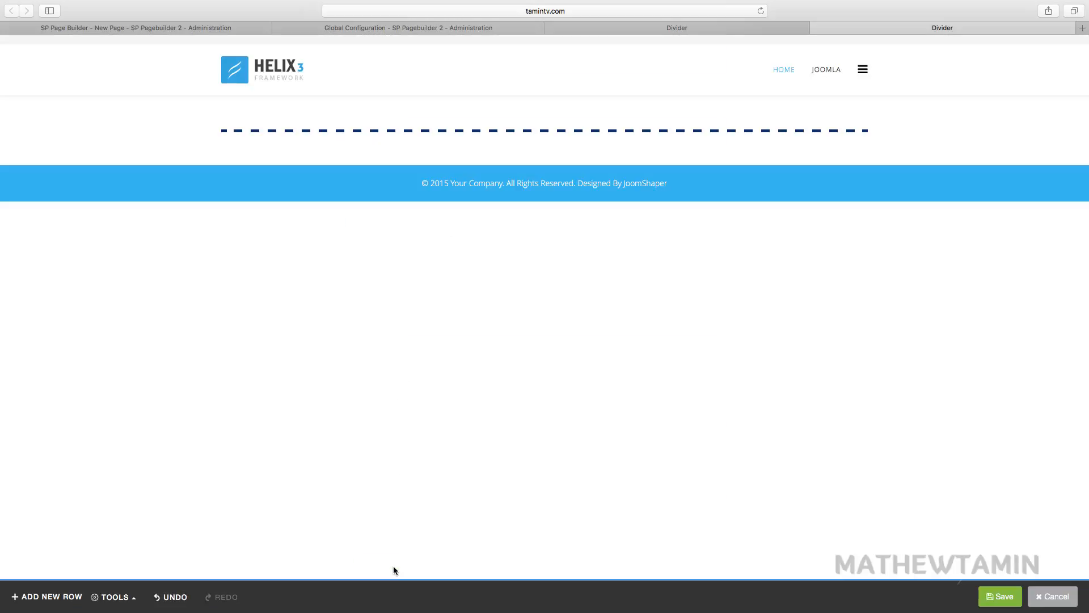
Step: Change the divider to a Dotted dark green border with width 20 and apply
left_click(371, 131)
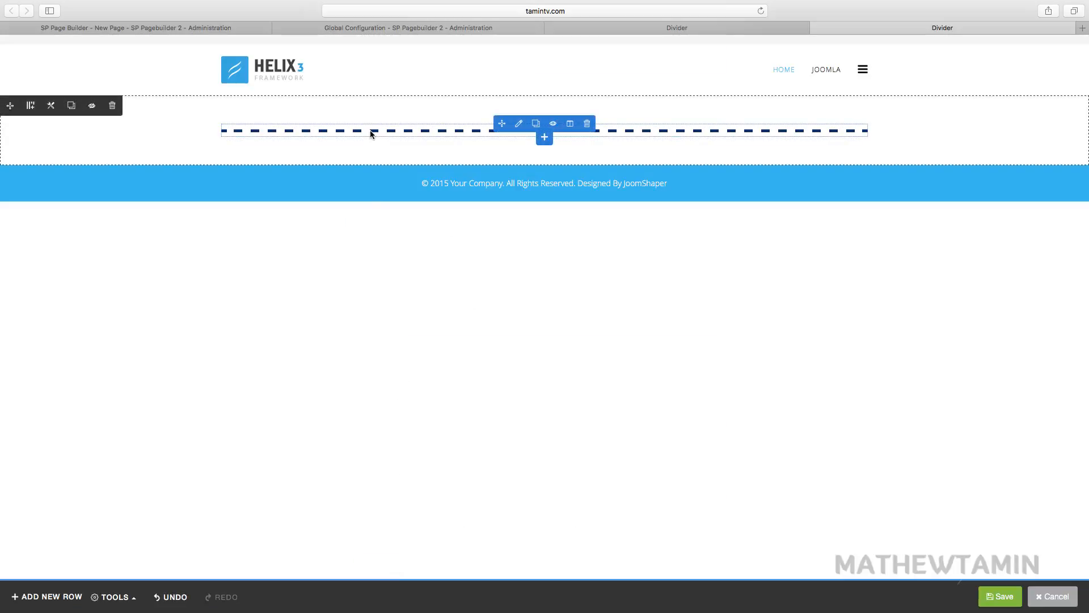
left_click(518, 124)
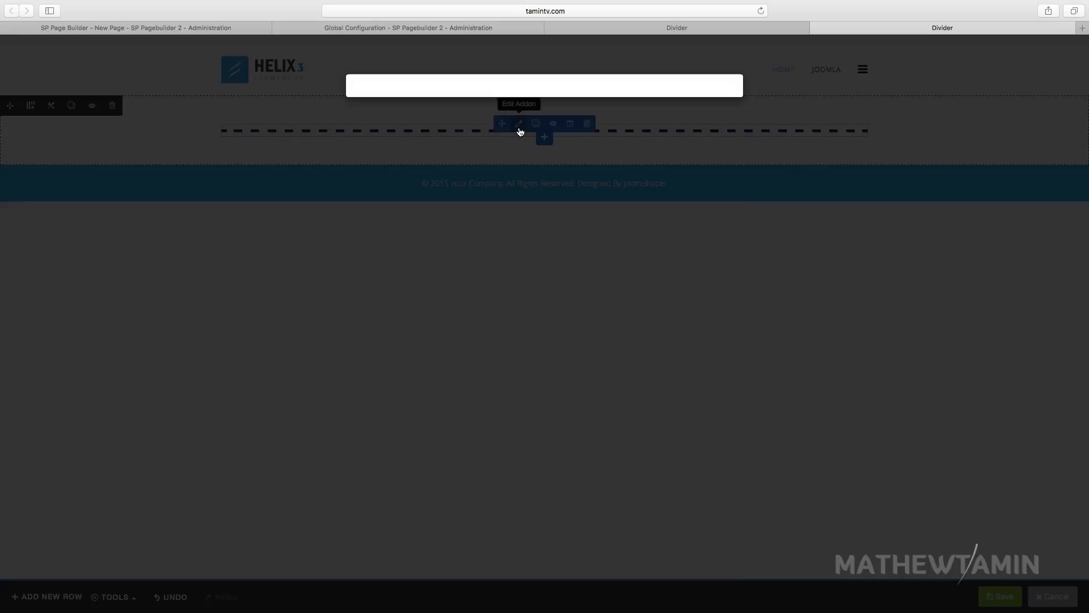
left_click(519, 123)
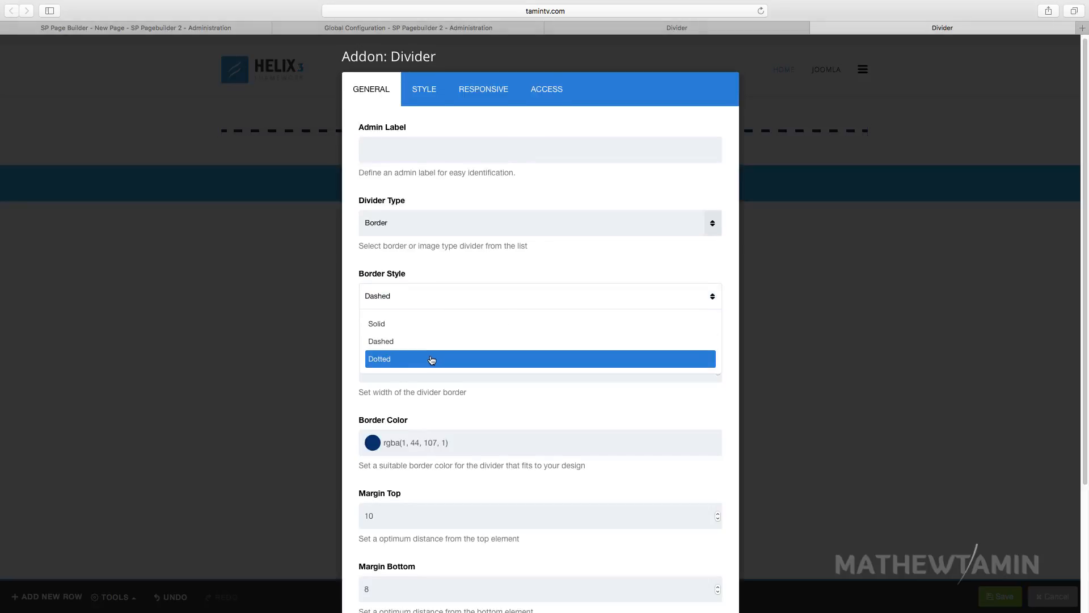
left_click(380, 359)
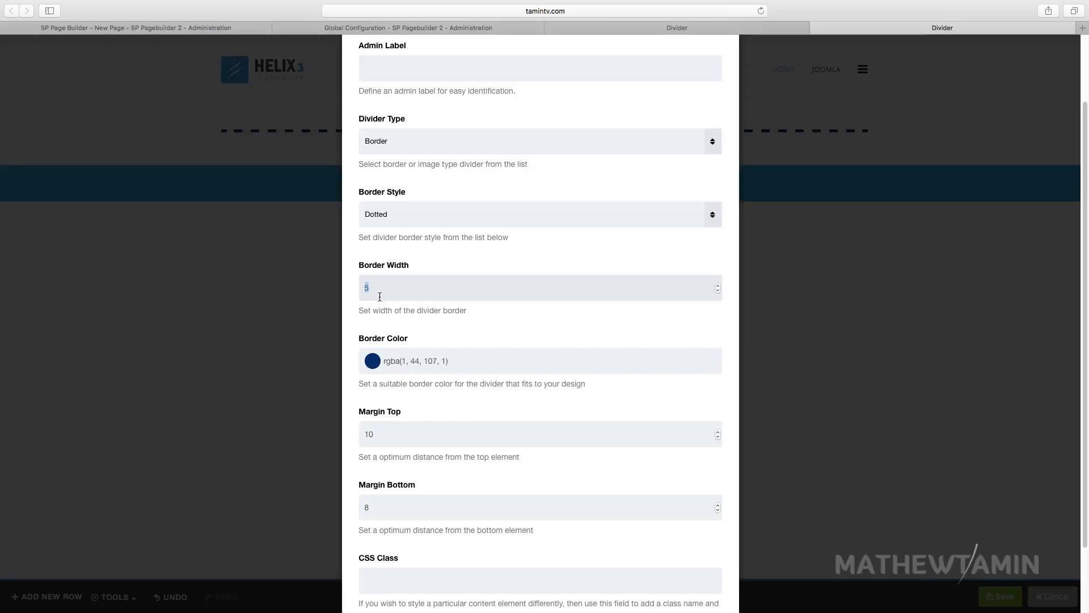
type("20")
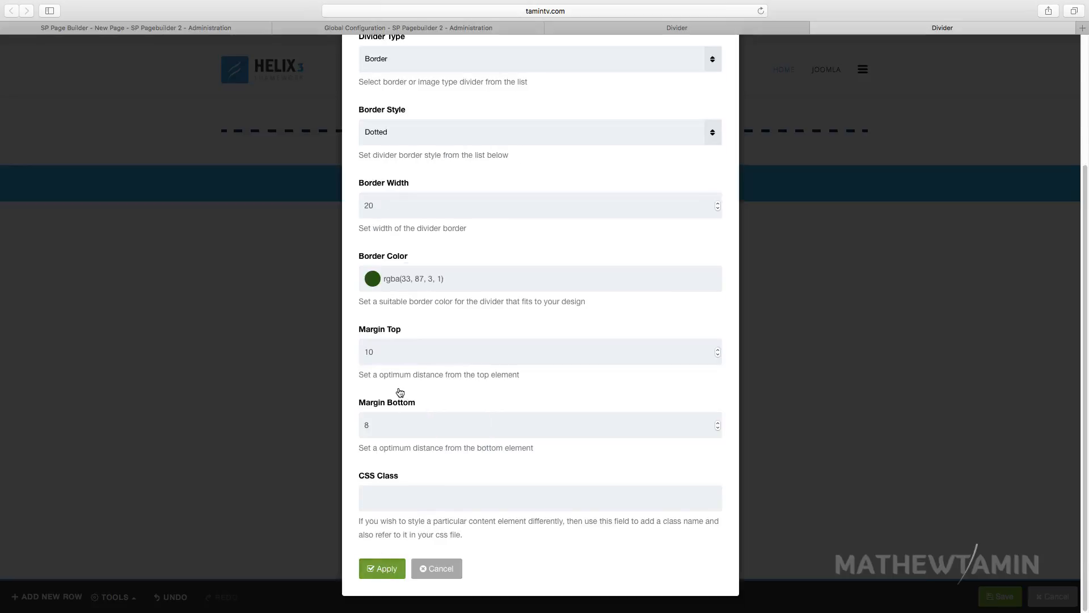
left_click(381, 567)
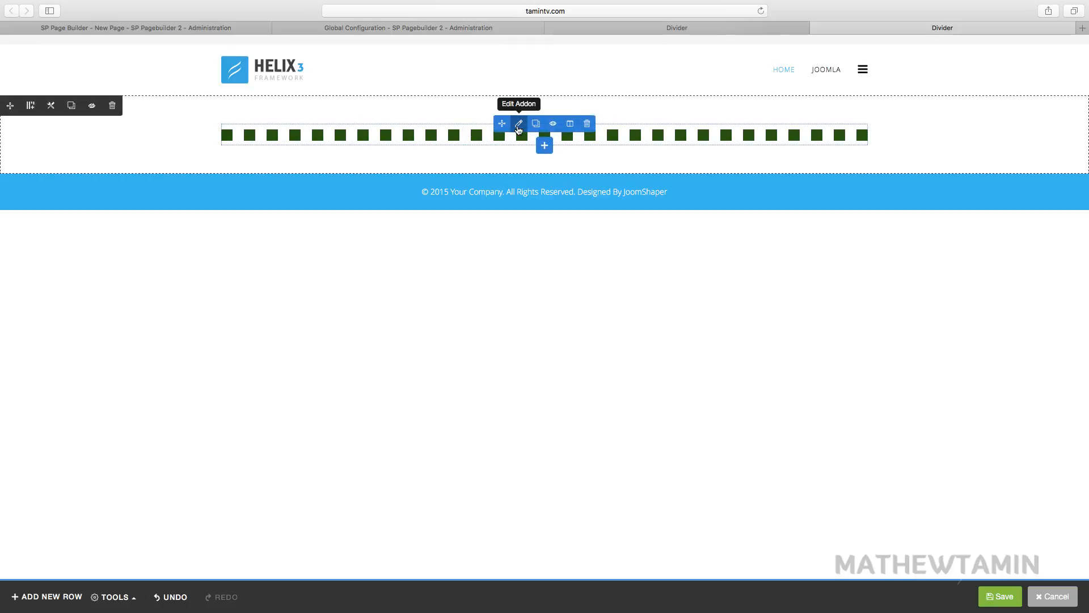
Step: Switch the divider to Image type using best_joomla_training_online.jpg
left_click(518, 124)
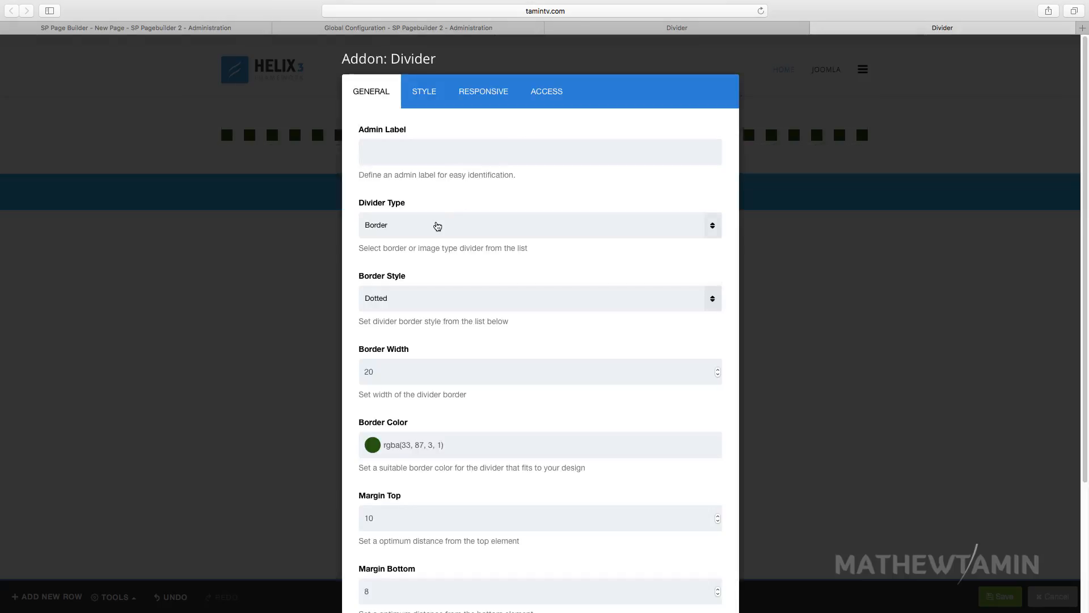
left_click(539, 225)
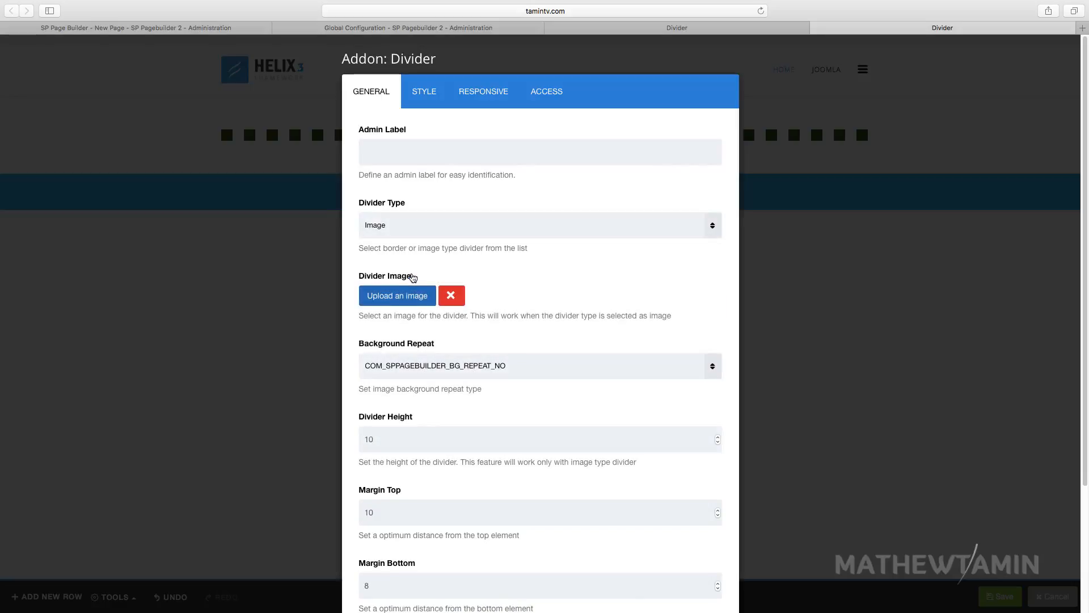
mouse_move(386, 216)
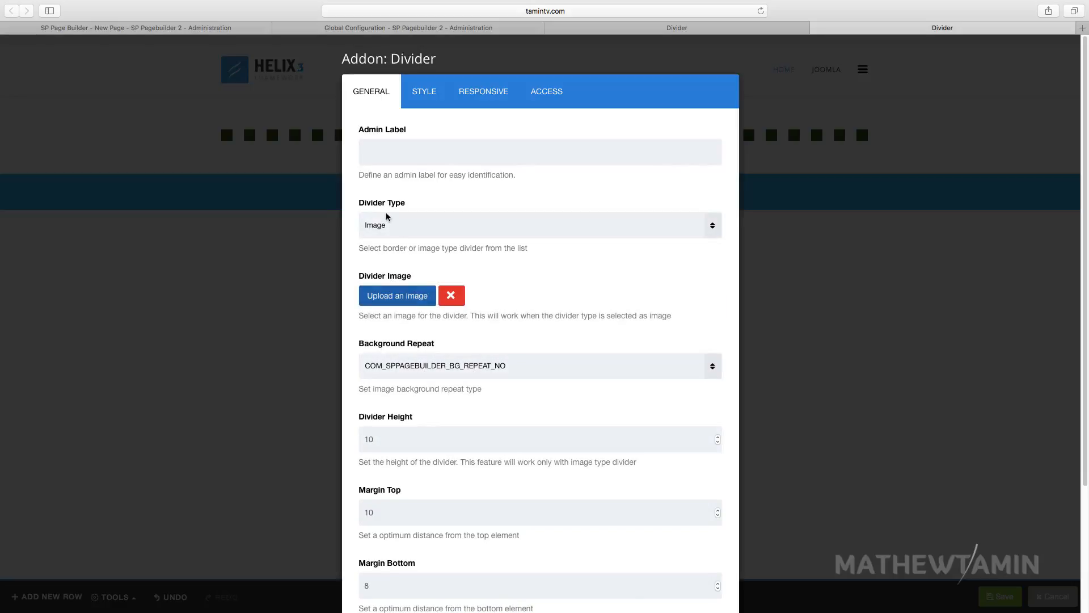
left_click(397, 295)
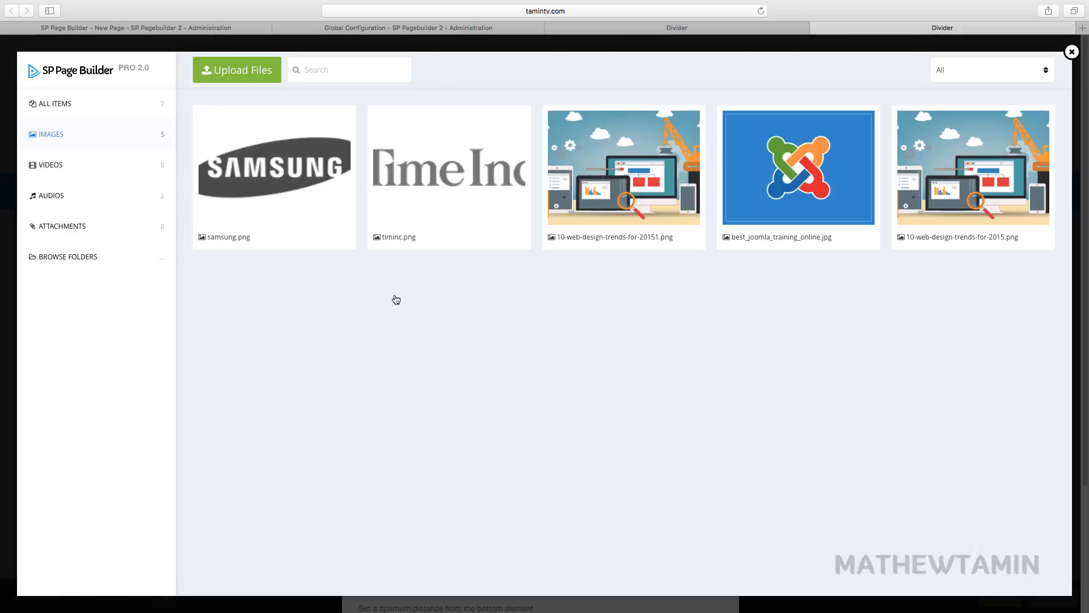
left_click(797, 167)
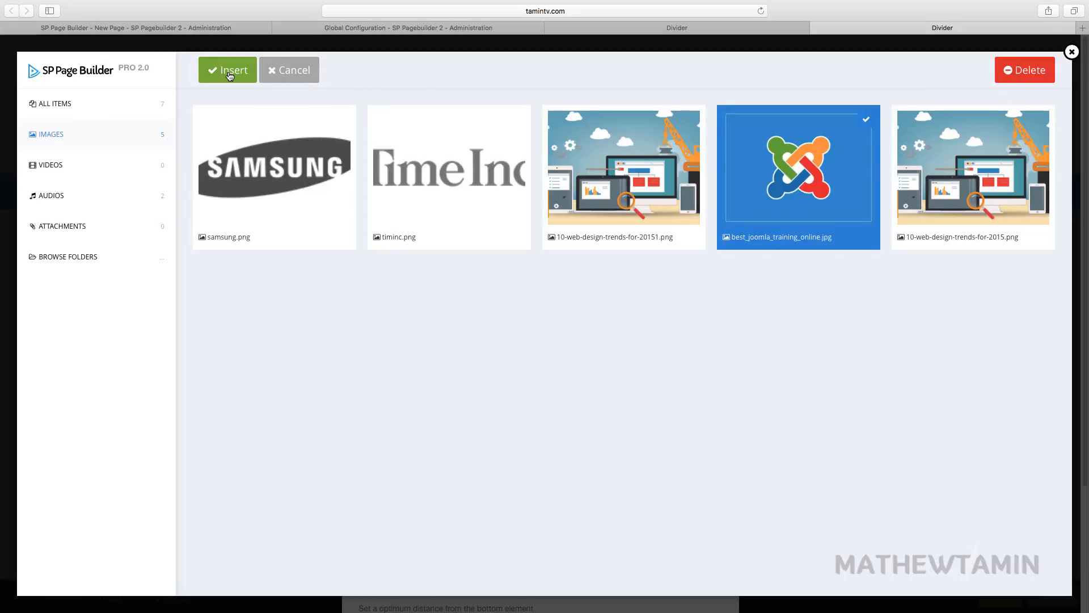
left_click(227, 70)
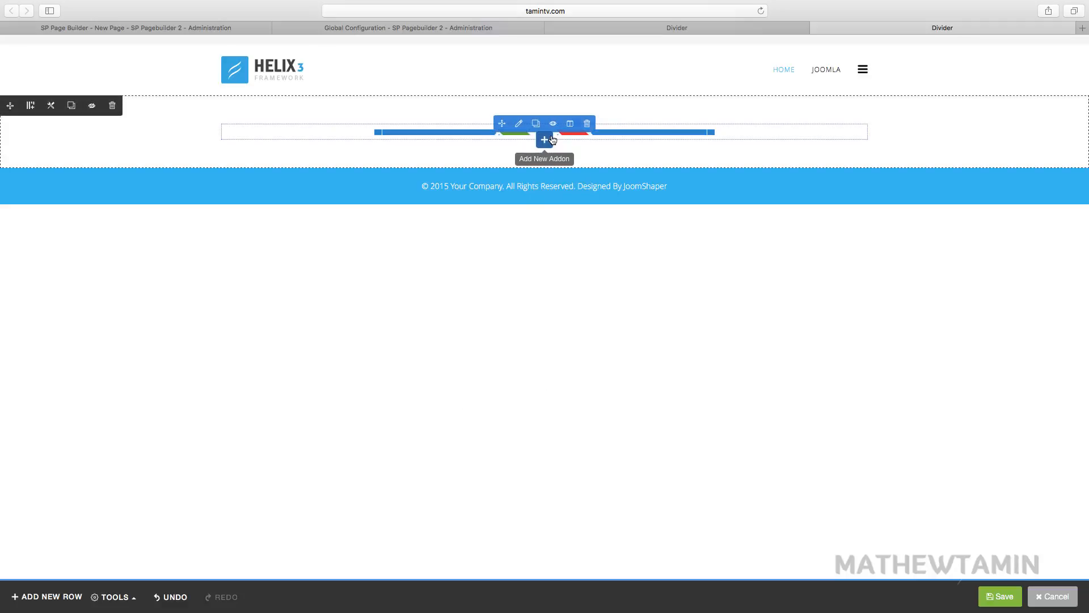
mouse_move(688, 147)
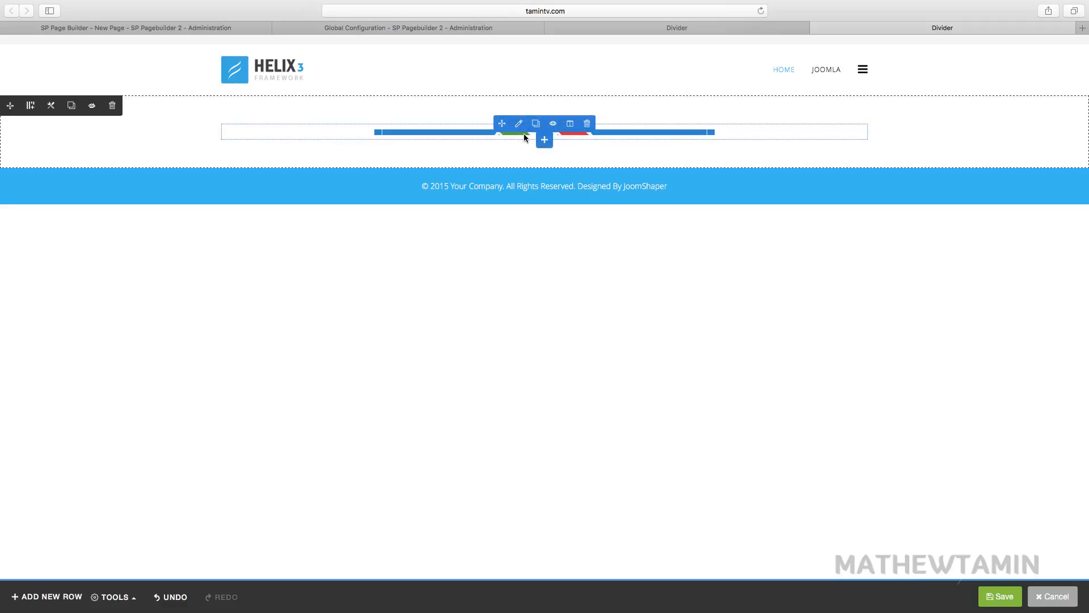
Step: Switch the divider type back to Border and open the Border Color picker
left_click(518, 123)
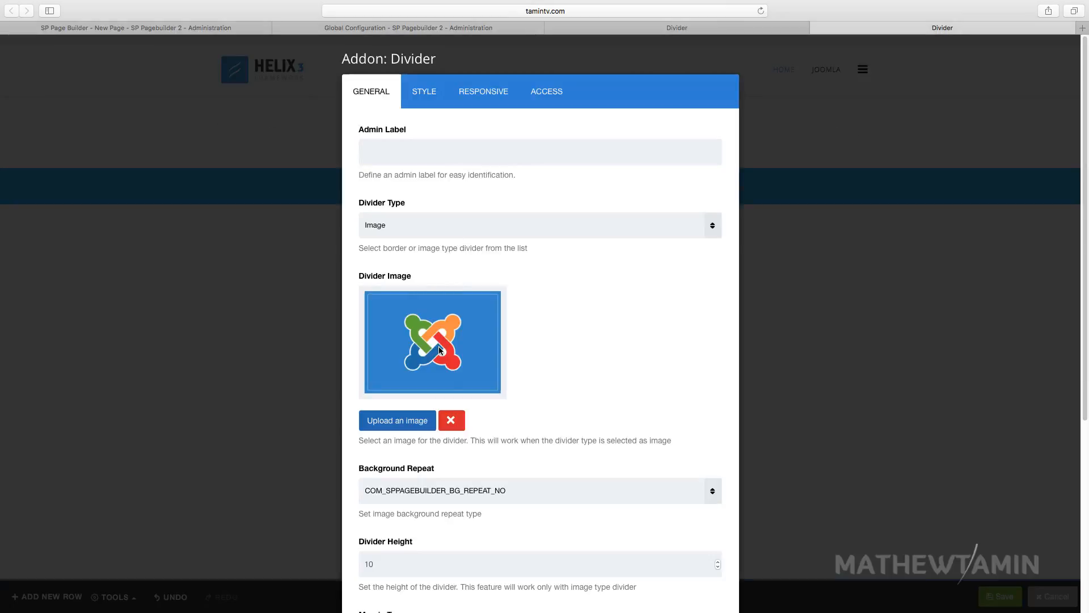
left_click(539, 225)
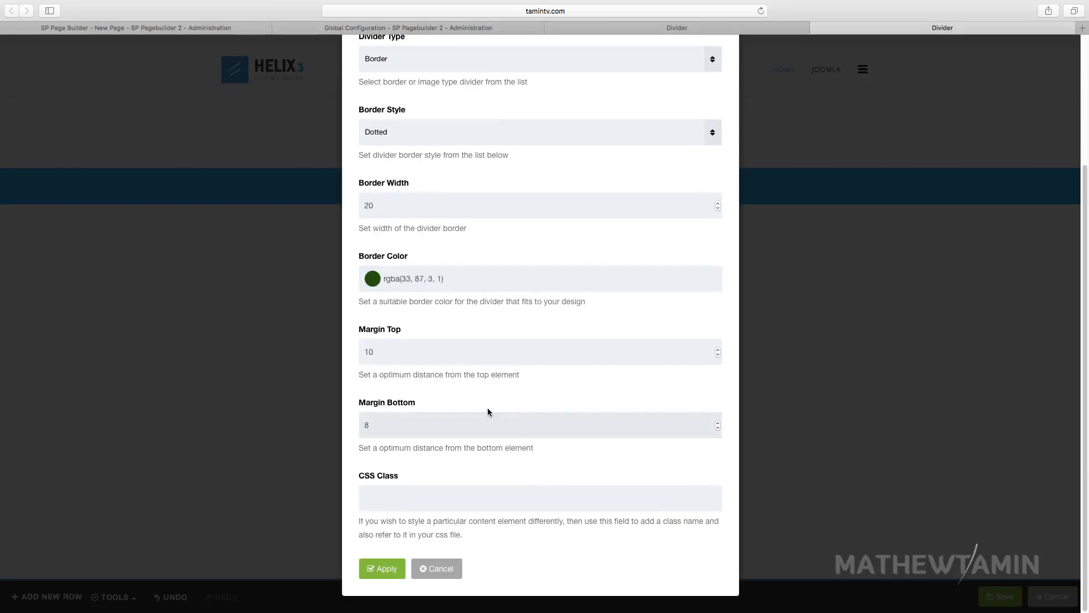
left_click(372, 278)
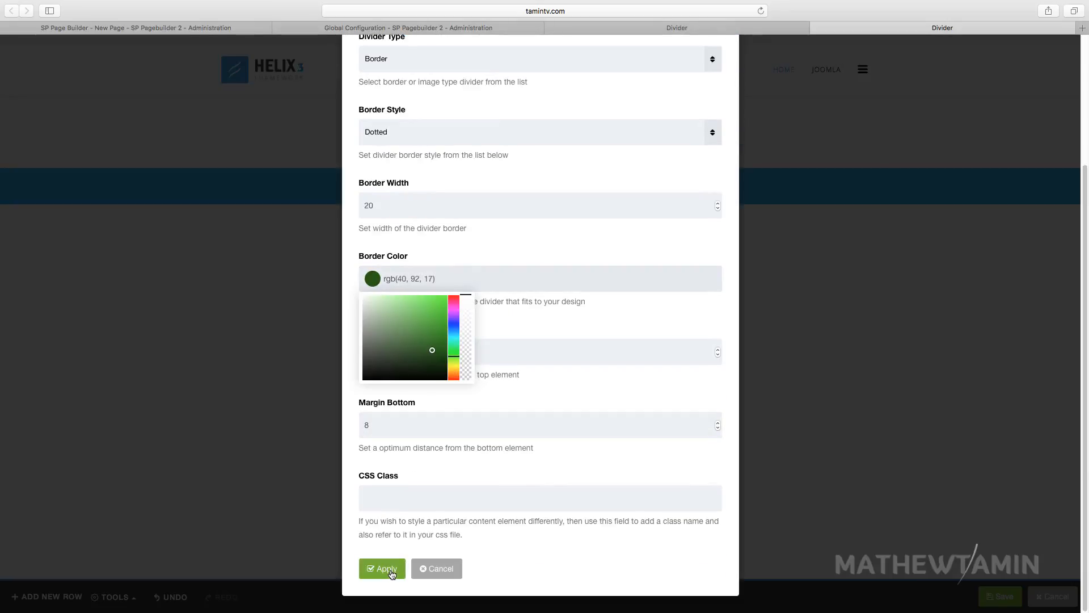